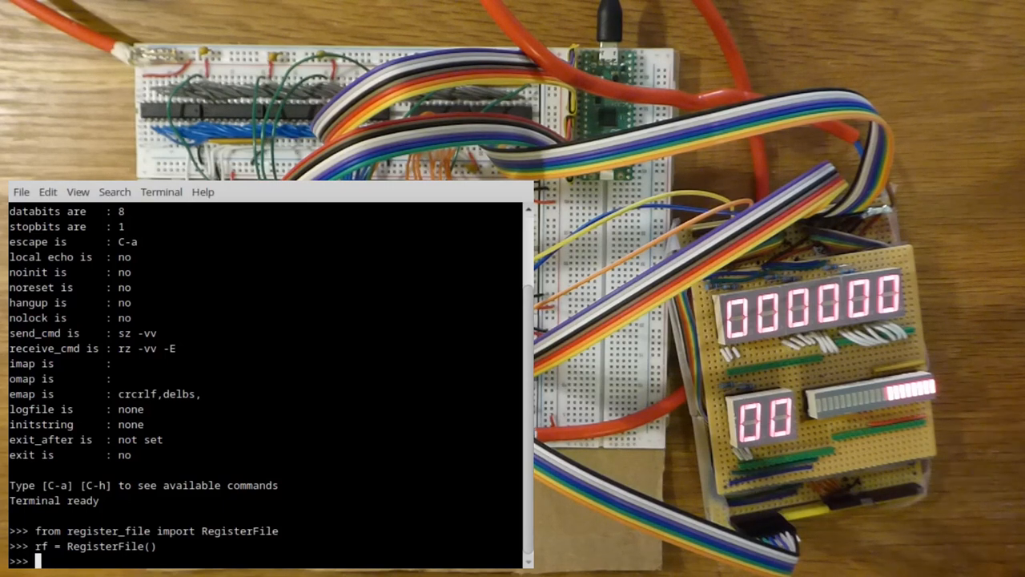
Select register 0, write 0x12 and enable the data output to display 12.
{"action": "type", "text": "rf.select(0"}
{"action": "type", "text": "rf.write(0x12"}
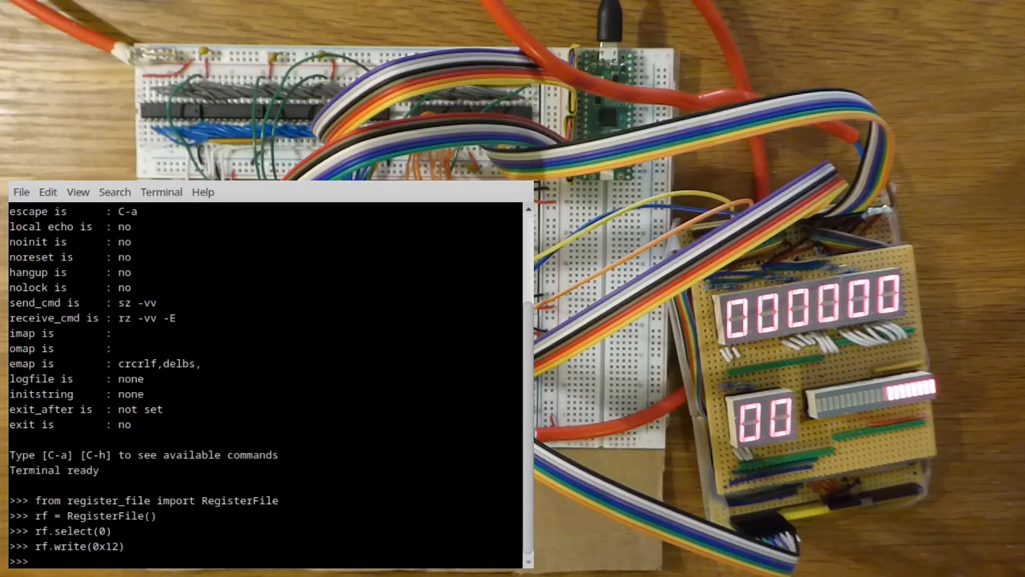
{"action": "type", "text": "rf.e"}
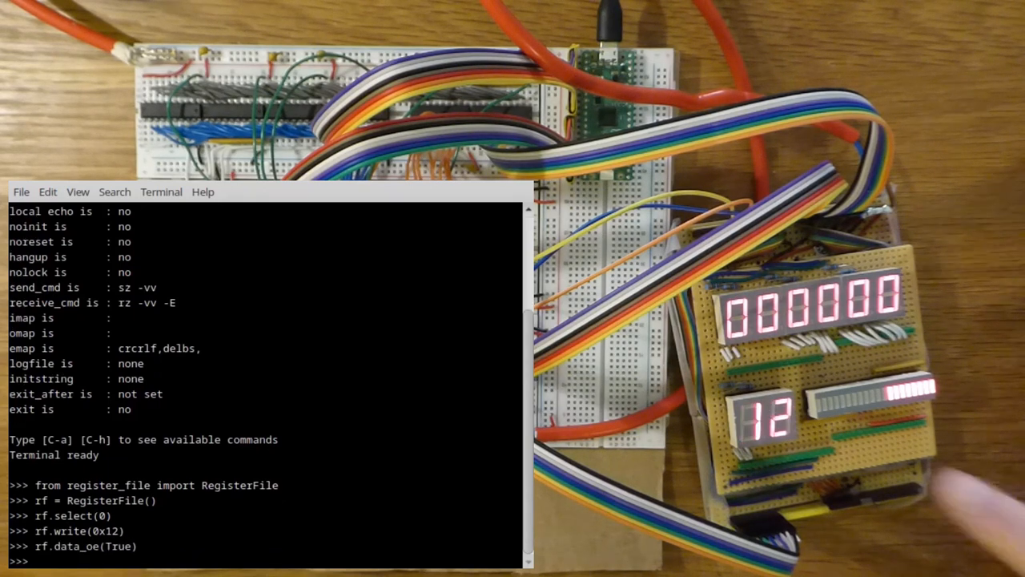
{"action": "type", "text": "rf.data_oe(True"}
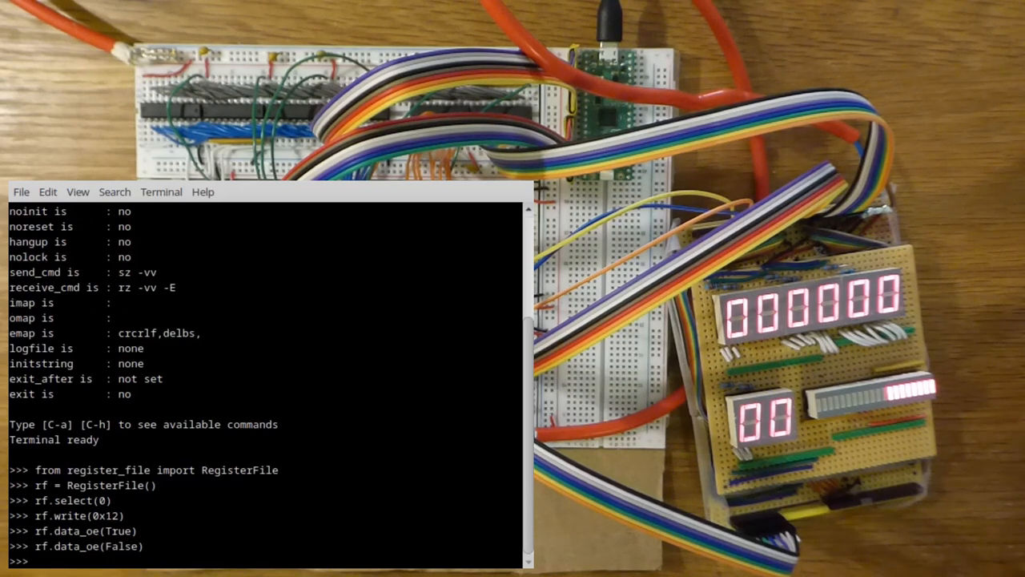
{"action": "type", "text": "rf.select"}
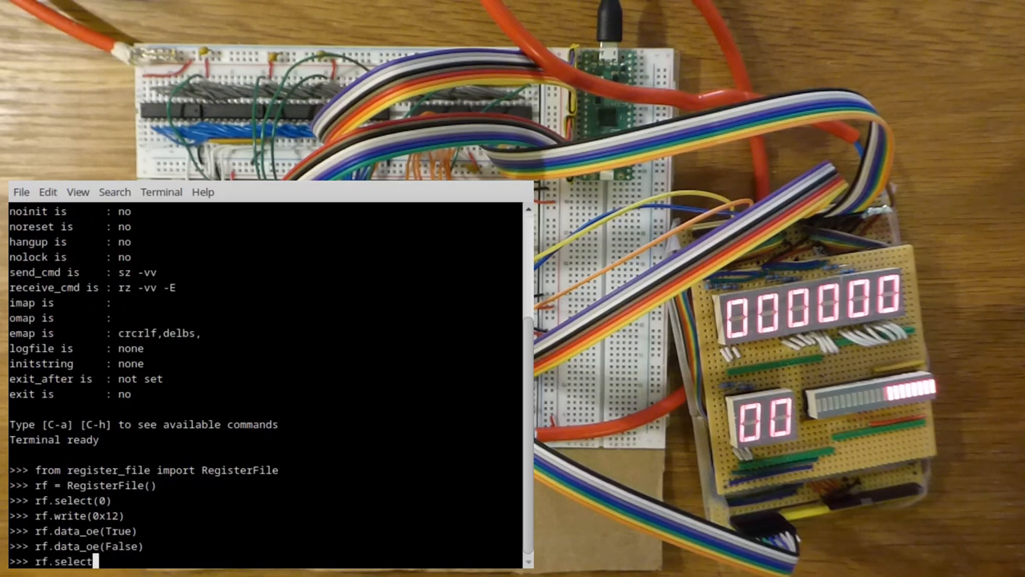
Select register 1, write 0x34 showing 34, then disable the data output.
{"action": "type", "text": "(1)"}
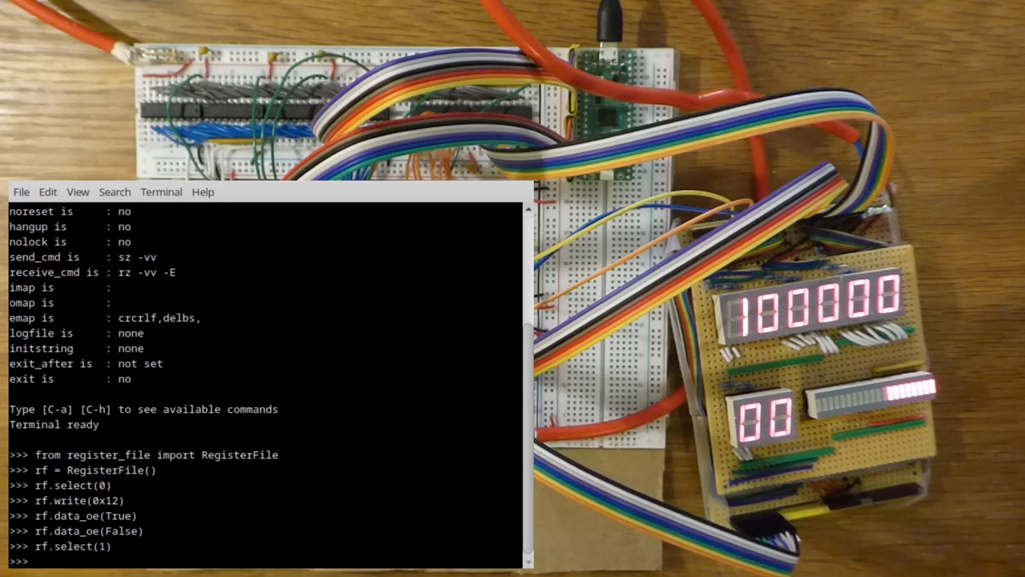
{"action": "type", "text": "rf.data_oe(True)"}
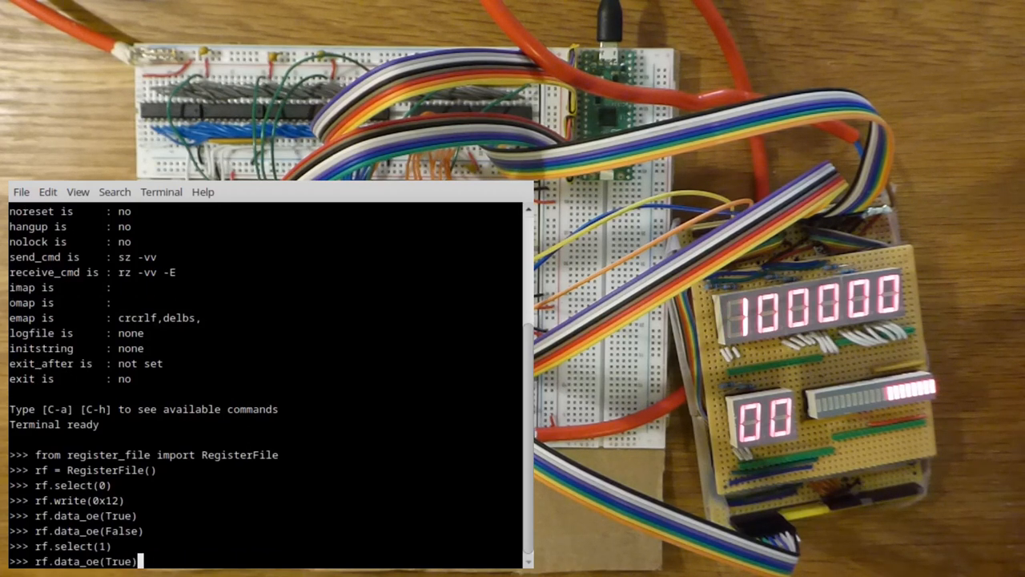
{"action": "type", "text": "rf.write(0x34)"}
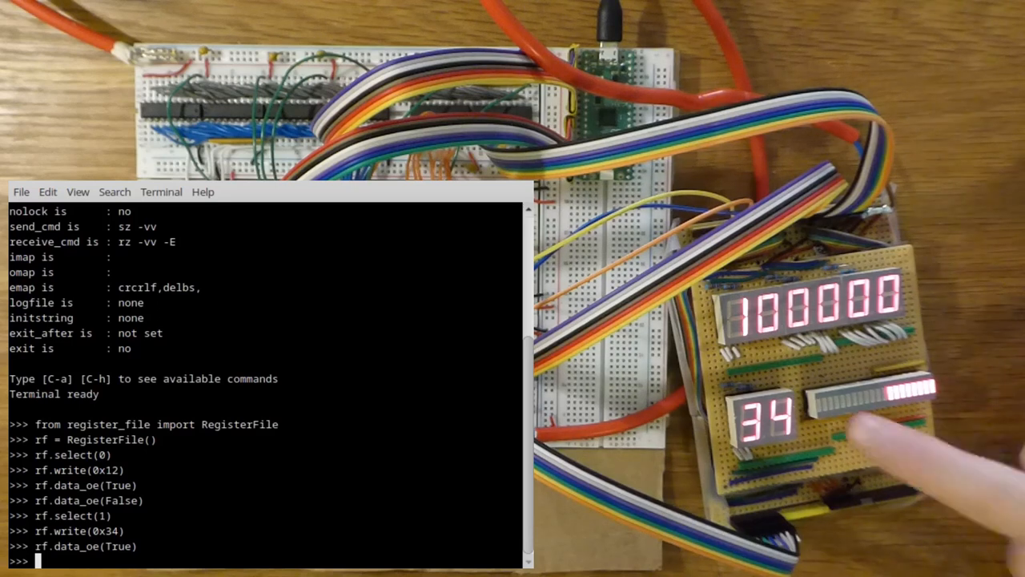
{"action": "type", "text": "rf.data_oe(False)"}
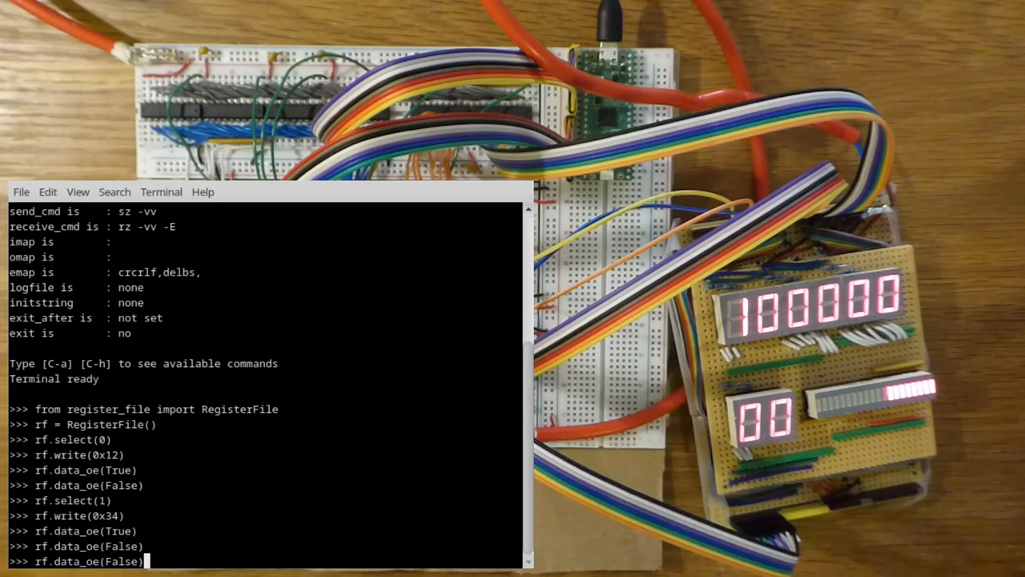
Enable the address output with rf.addr_oe(True) so the display reads 103412.
{"action": "type", "text": "rf.add_oe(True)"}
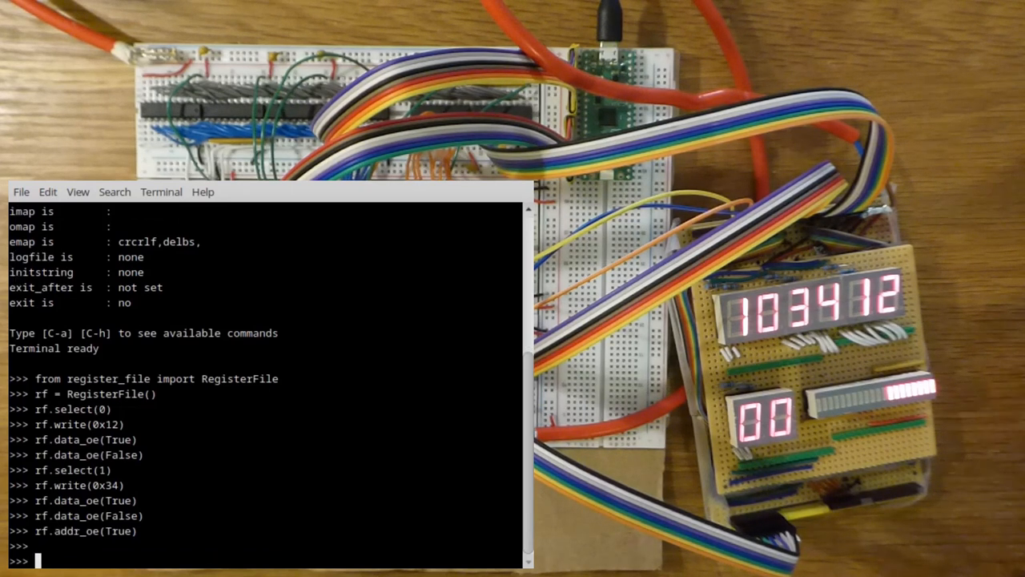
Fill registers 0–7 with 0xff using rf.fill(0xff).
{"action": "type", "text": "rf.fill(0"}
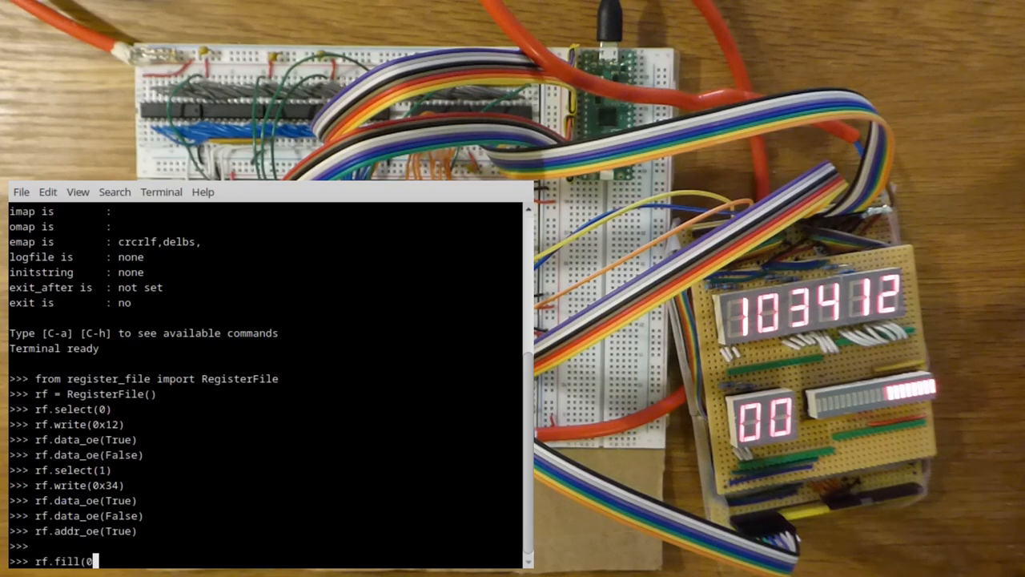
{"action": "type", "text": "xff)"}
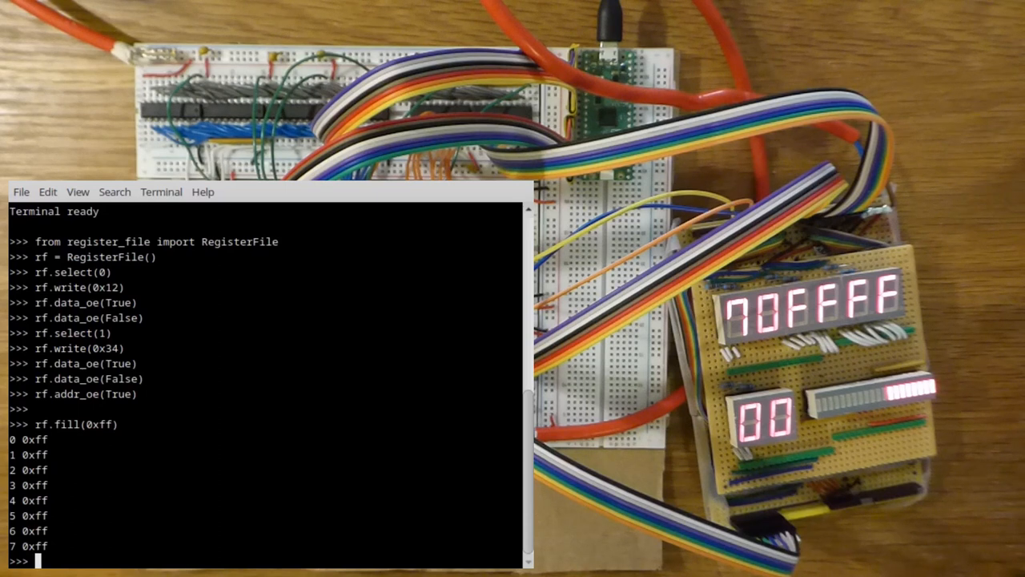
{"action": "type", "text": "rf.show_all"}
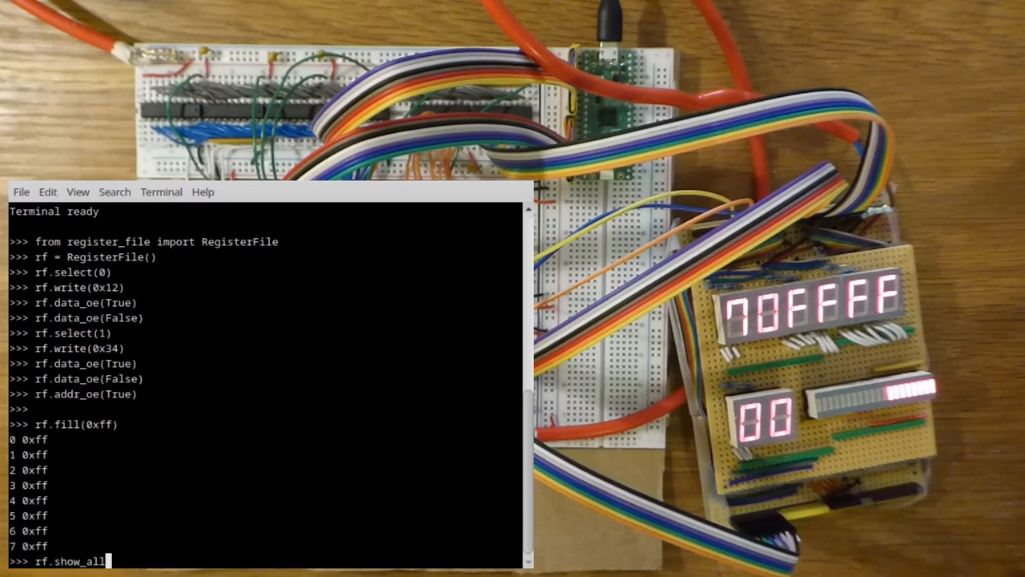
List all registers with rf.show_all(), then type a lambda fill giving (i+1)*0x12.
{"action": "type", "text": "()"}
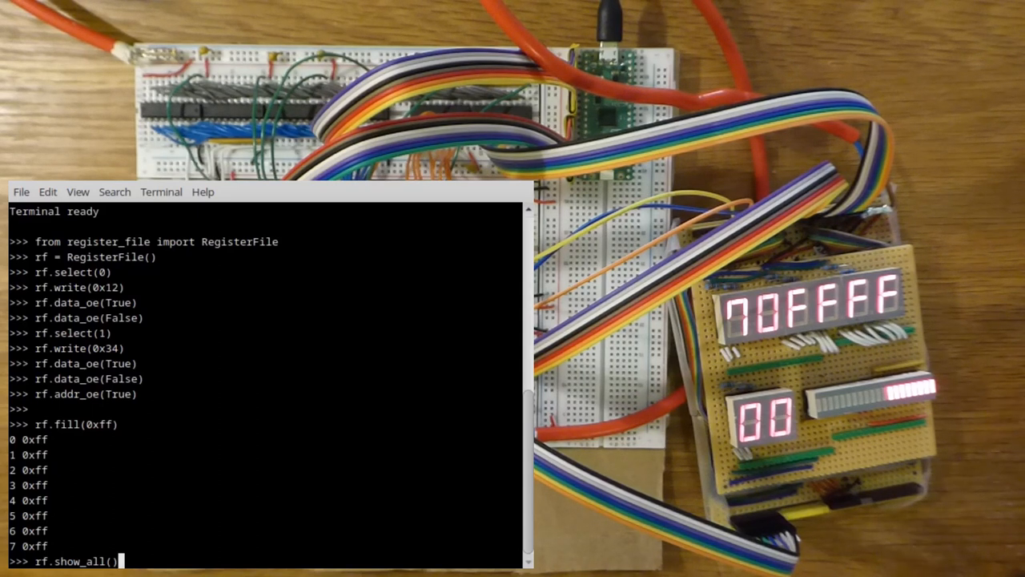
{"action": "key", "text": "Return"}
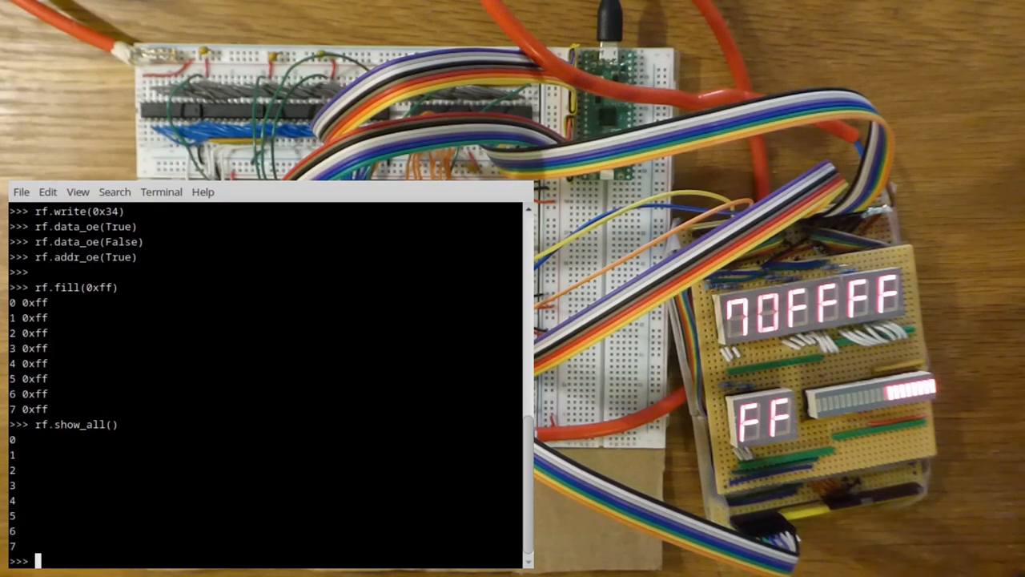
{"action": "type", "text": "rf.fill("}
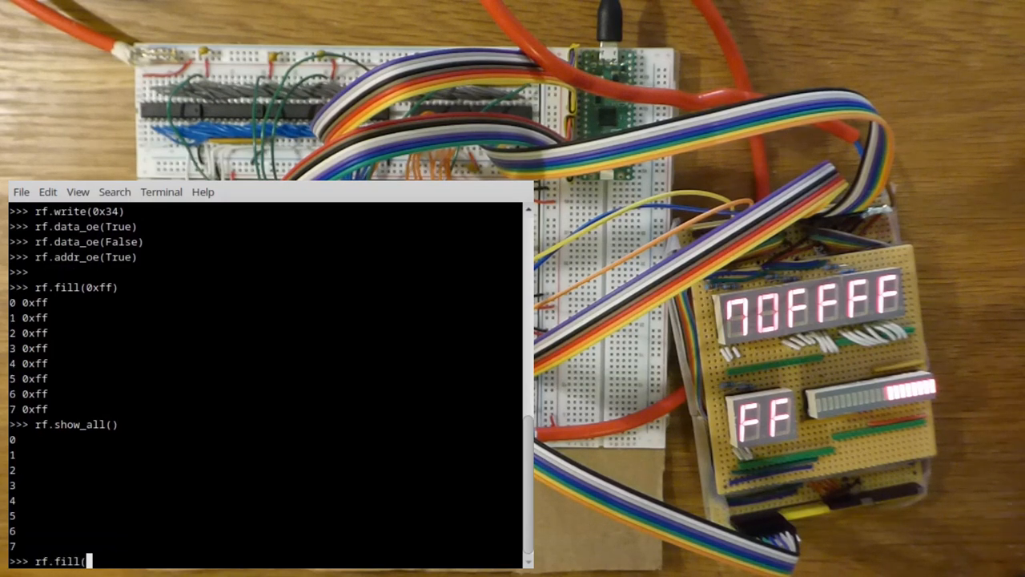
{"action": "type", "text": "la"}
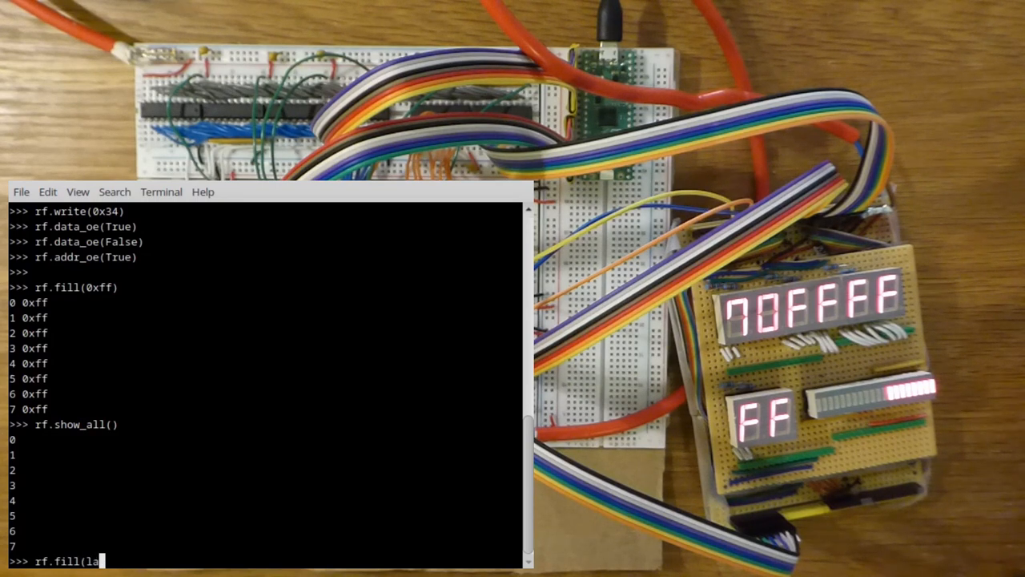
{"action": "type", "text": "mbda i: (i+1"}
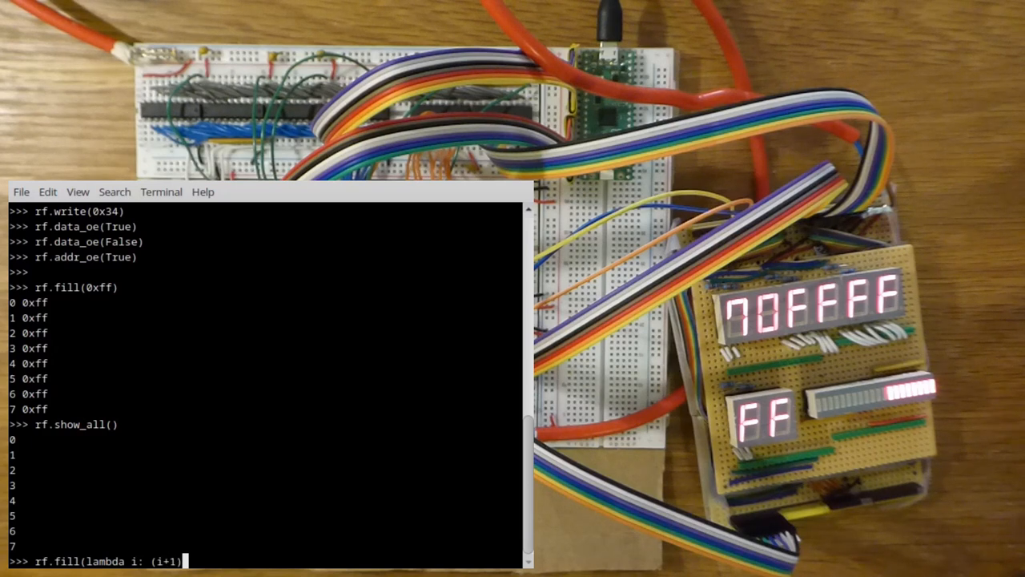
{"action": "type", "text": "*0x12"}
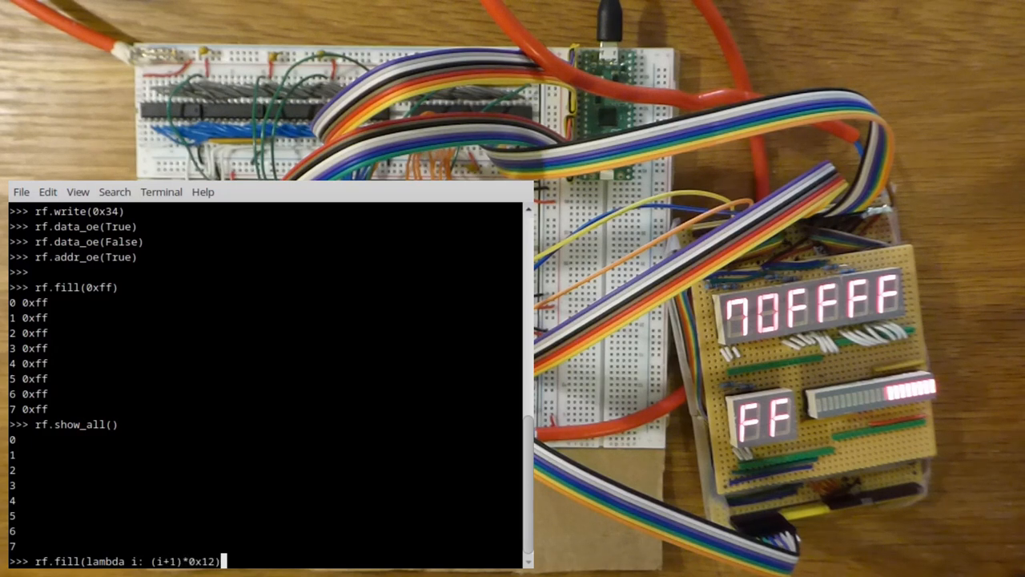